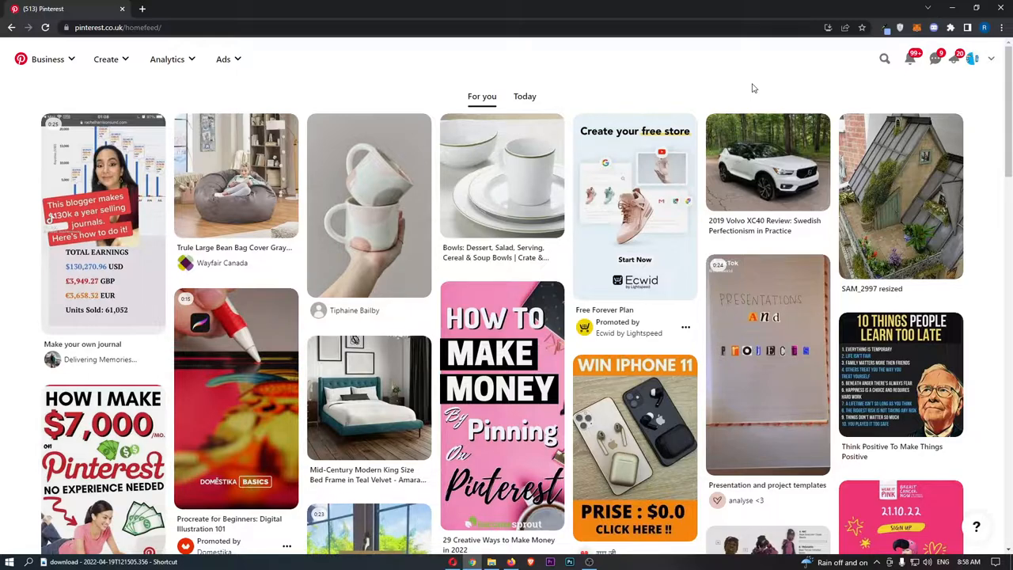
Step: Scroll the home feed to open the 'If this lucky photo reaches your timeline' dog pin
{"action": "scroll", "scroll_direction": "down", "scroll_amount": 3}
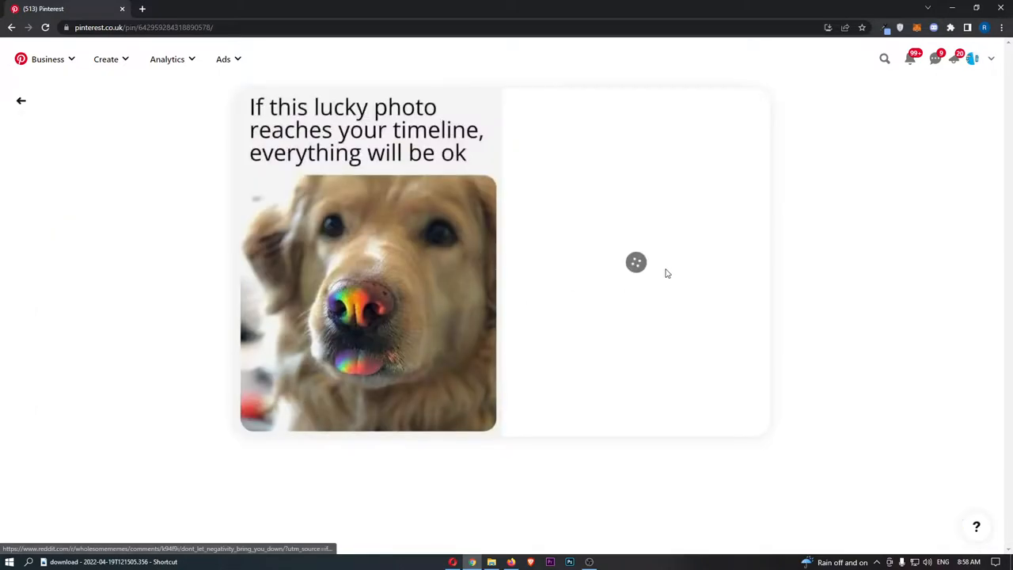
Step: Download the rainbow-nosed dog image from the pin menu and view it in Windows Photos
{"action": "left_click", "coordinate": [636, 262]}
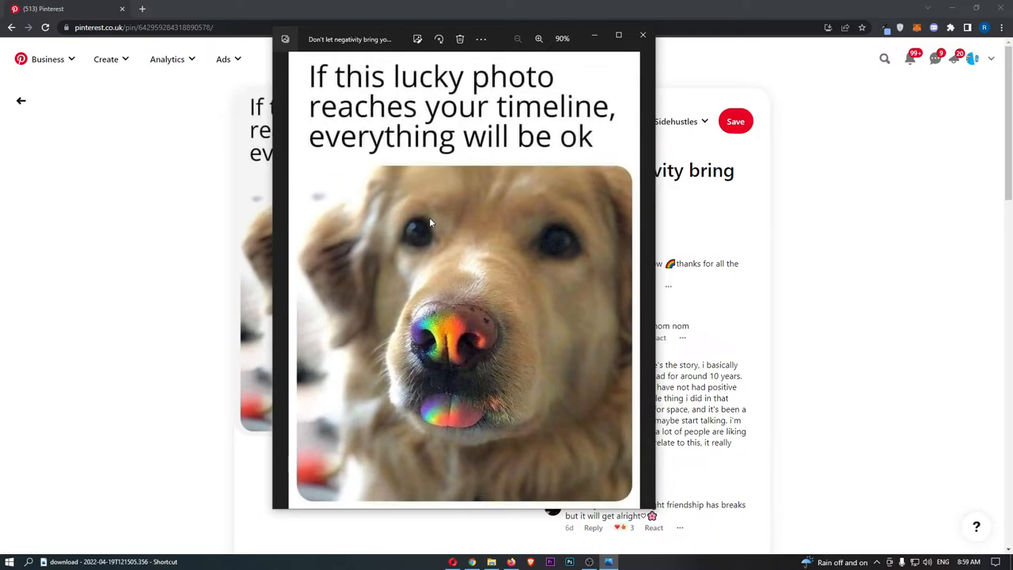